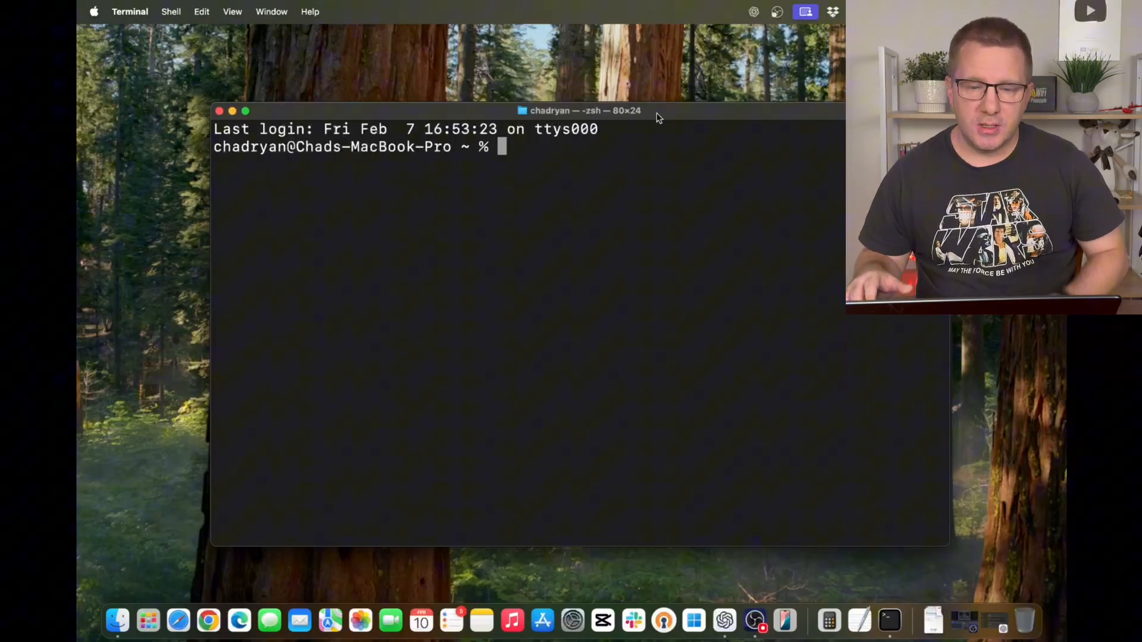
# SSH into chad@plexserver, after briefly trying the address 192.168.1.94 instead
pyautogui.write('ssh')
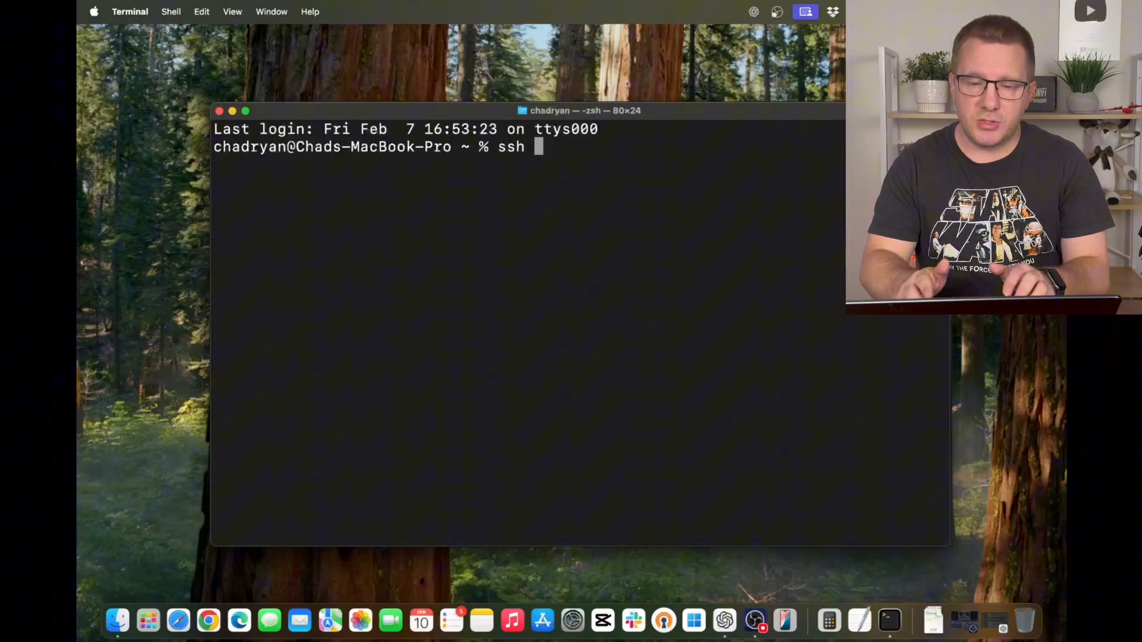
pyautogui.write('chad')
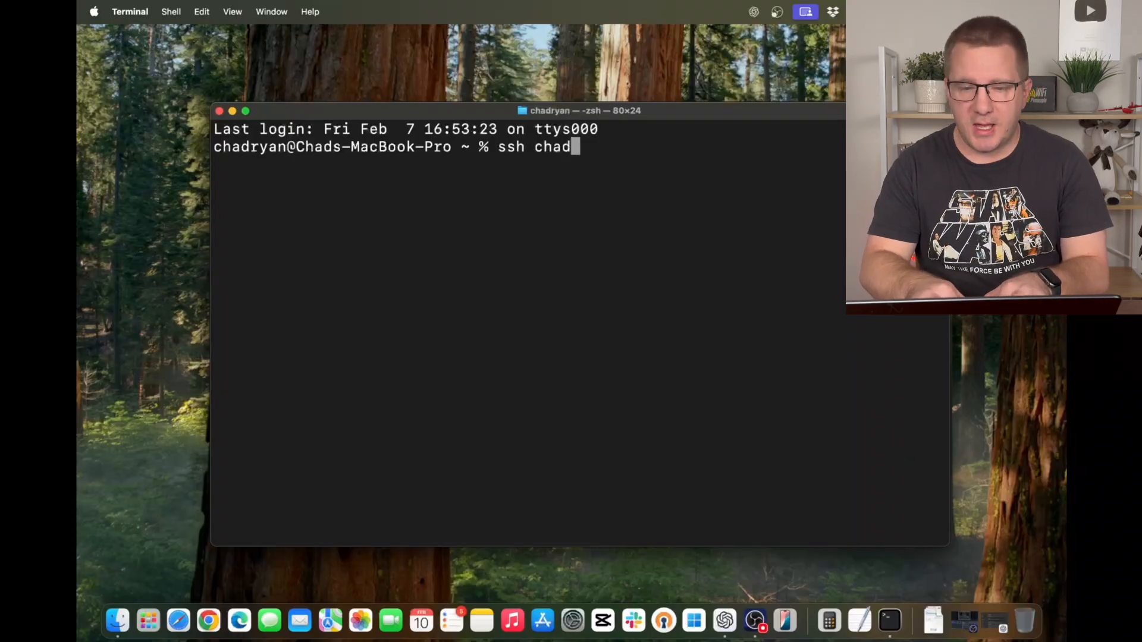
pyautogui.write('@')
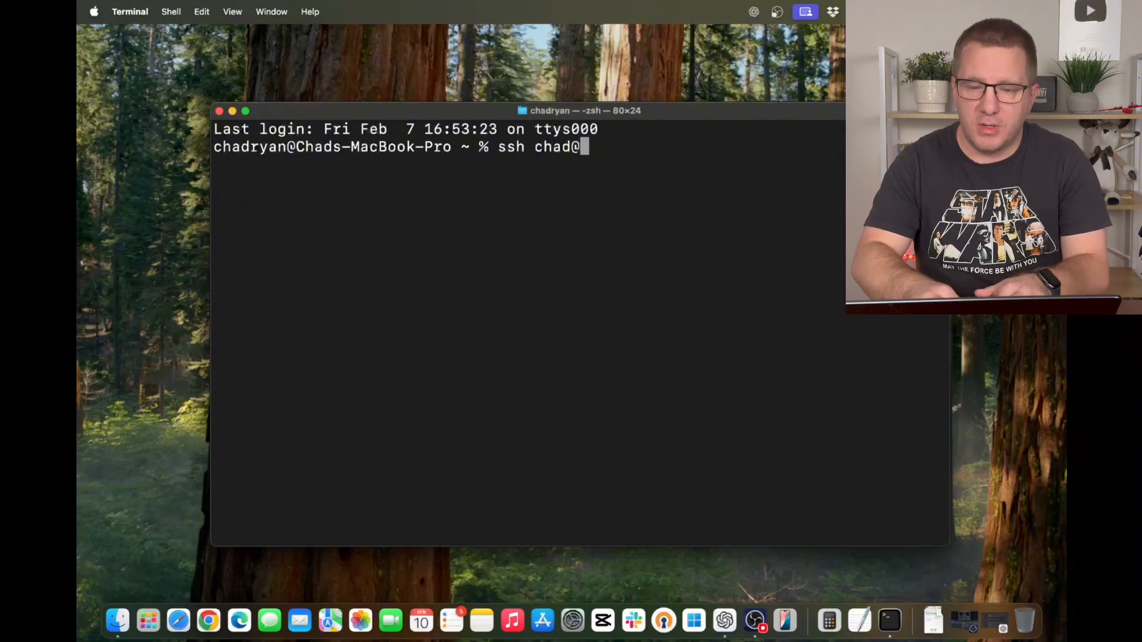
pyautogui.write('plexserver')
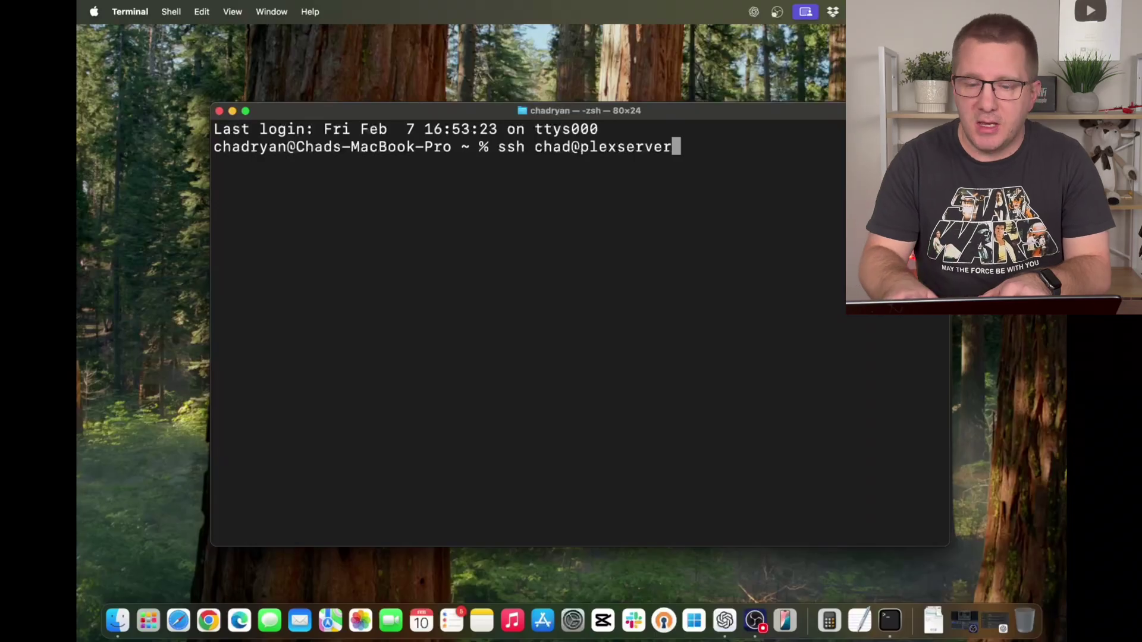
pyautogui.press('Backspace')
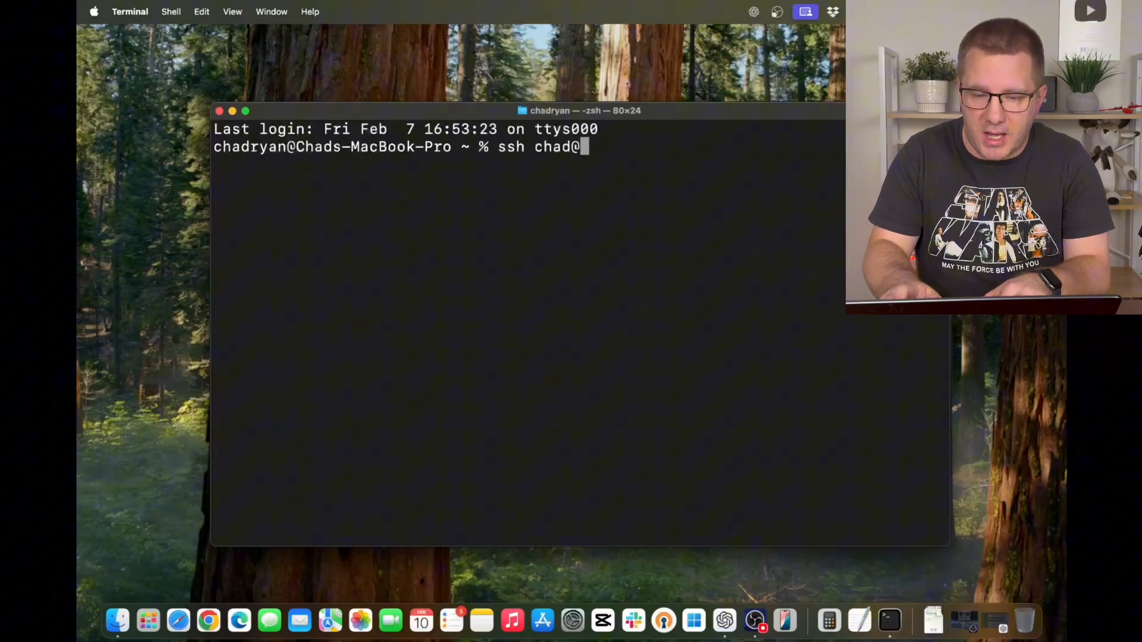
pyautogui.write('192.168')
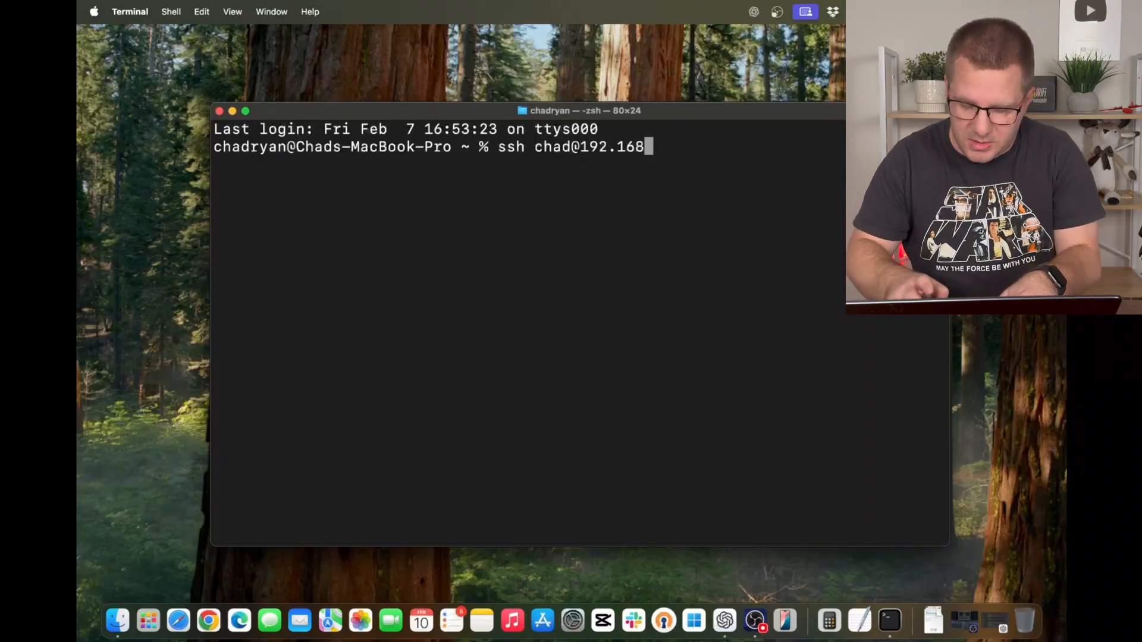
pyautogui.write('.1.94')
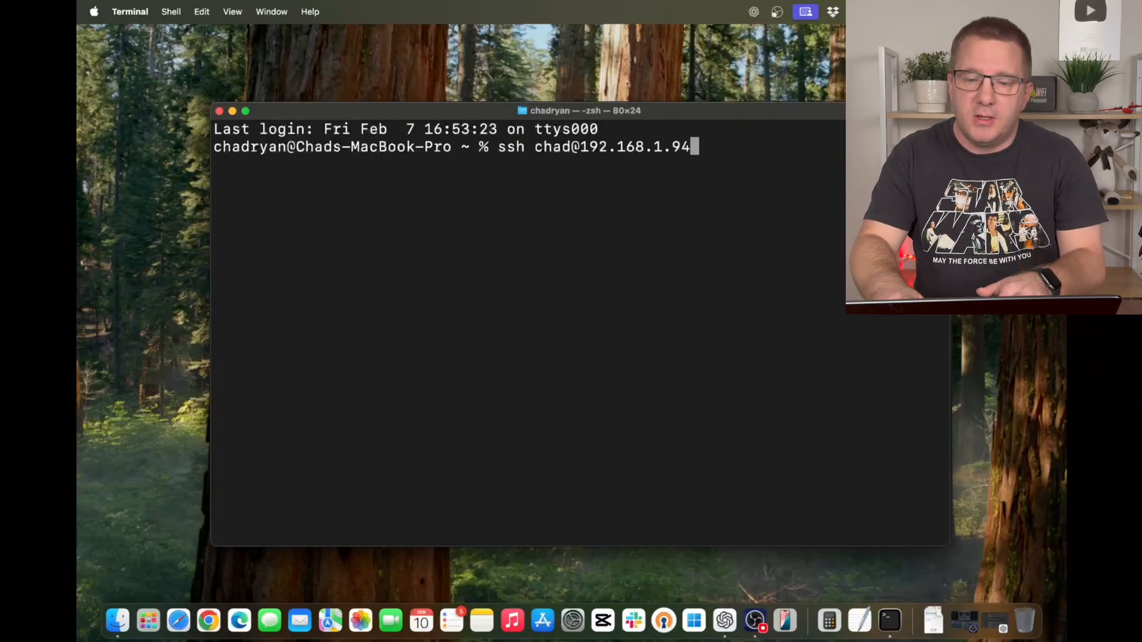
pyautogui.press('Backspace')
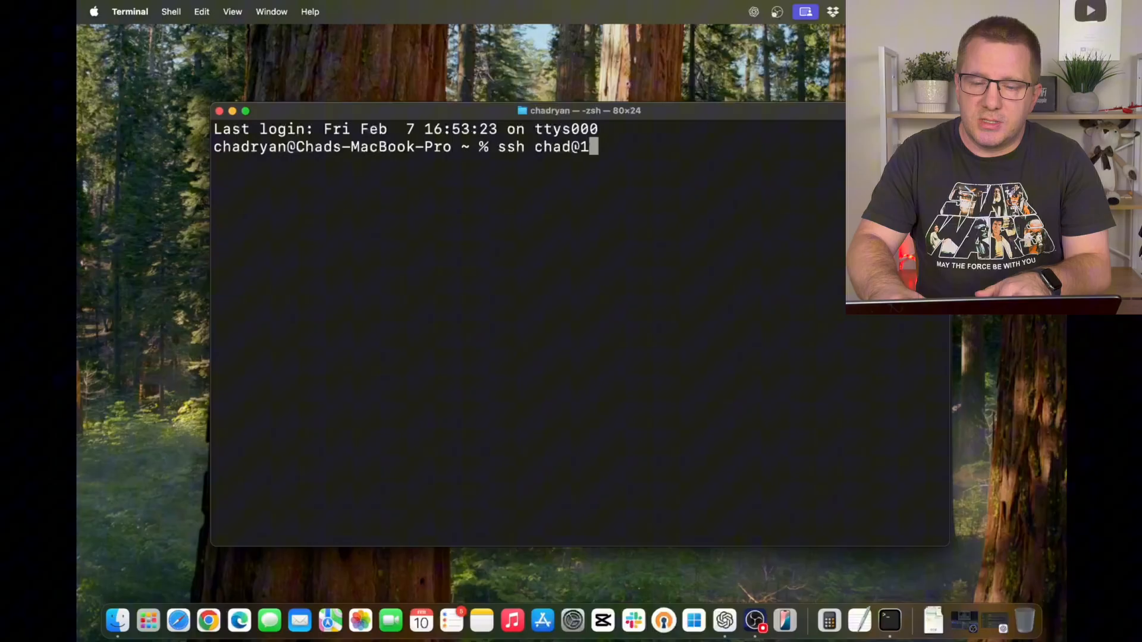
pyautogui.write('plexser')
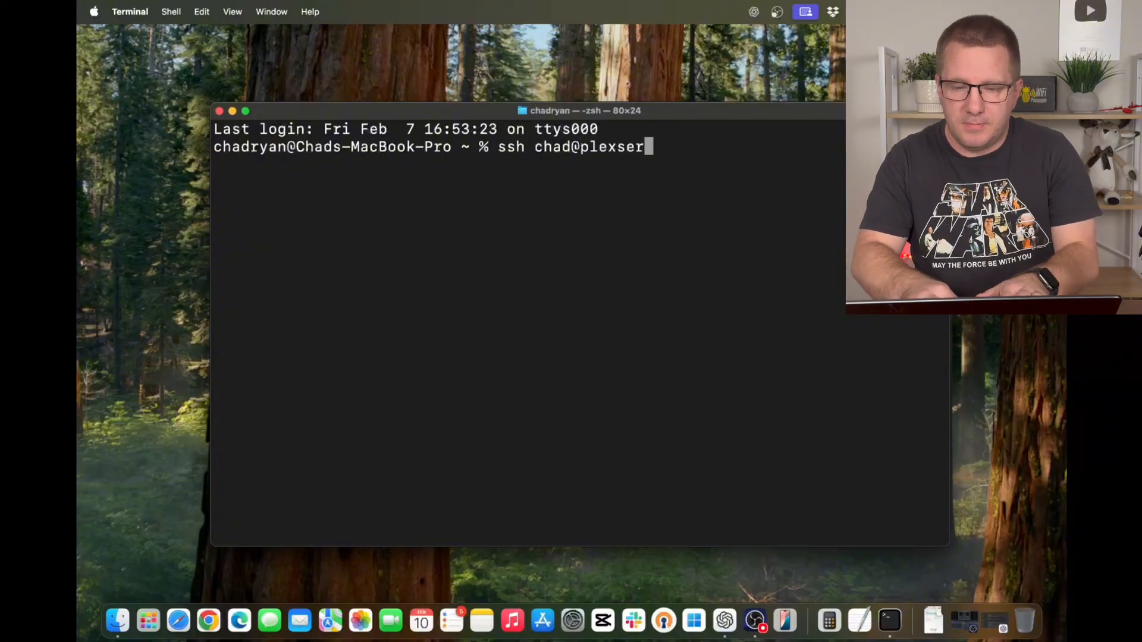
pyautogui.write('ver')
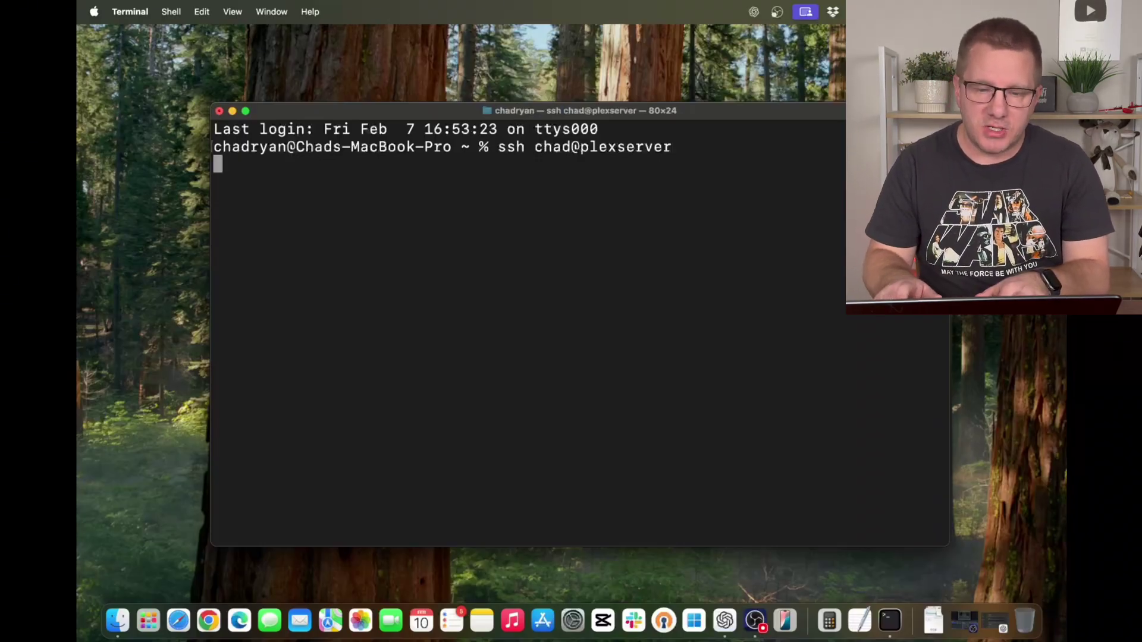
pyautogui.press('Return')
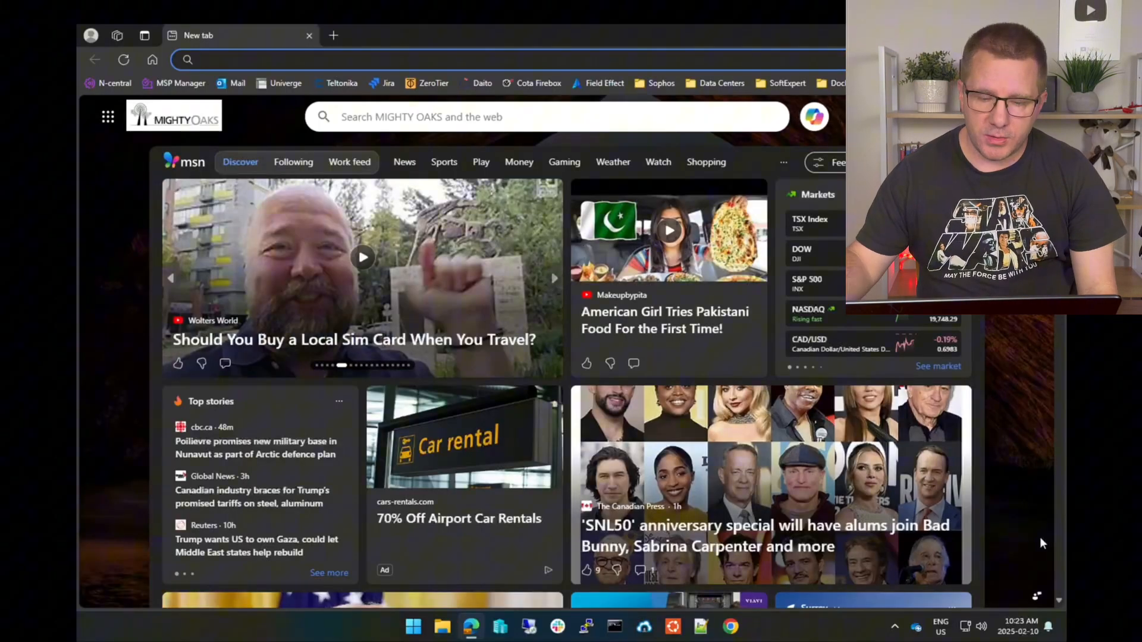
# Find OpenSSH Client under System > Optional features by searching 'ssh', and expand its details
pyautogui.click(414, 625)
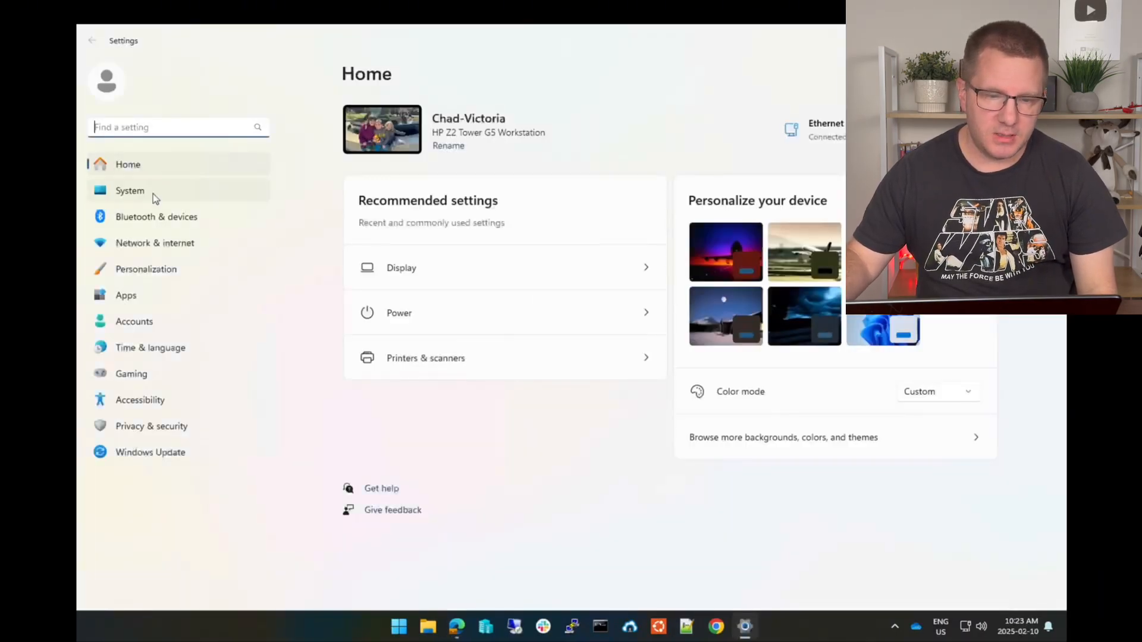
pyautogui.click(129, 190)
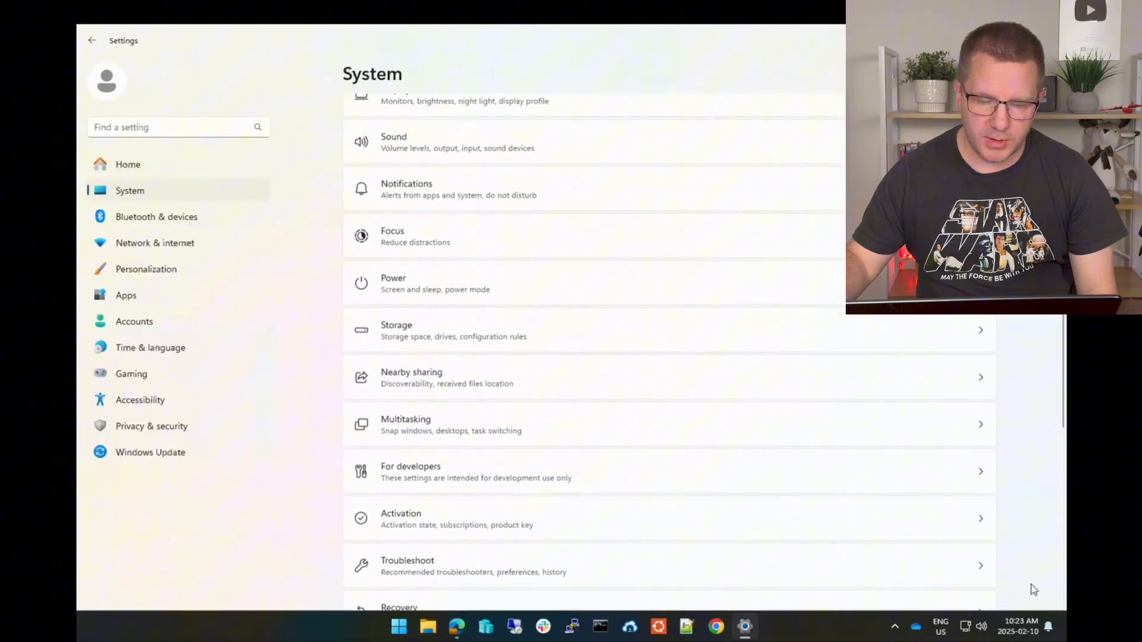
pyautogui.scroll(-3)
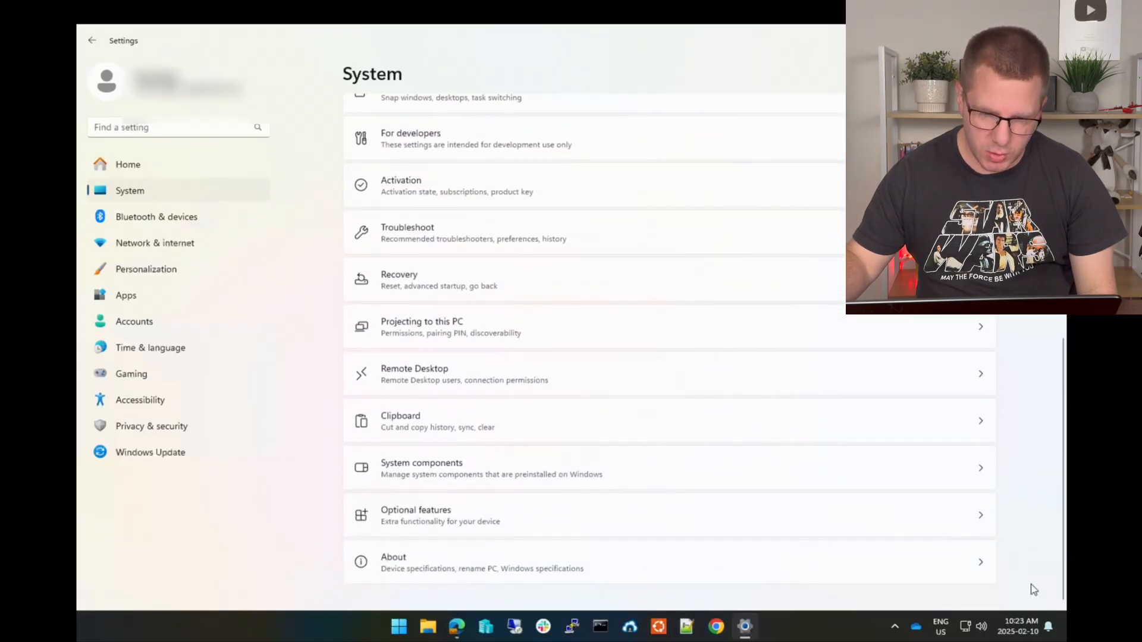
pyautogui.click(416, 515)
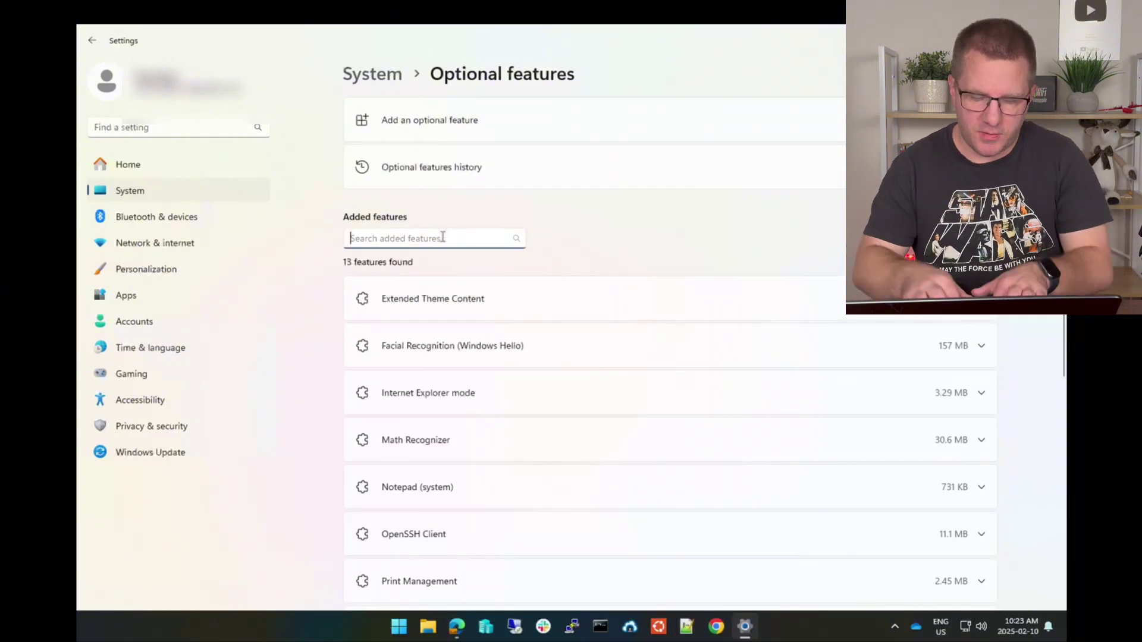
pyautogui.write('ssh')
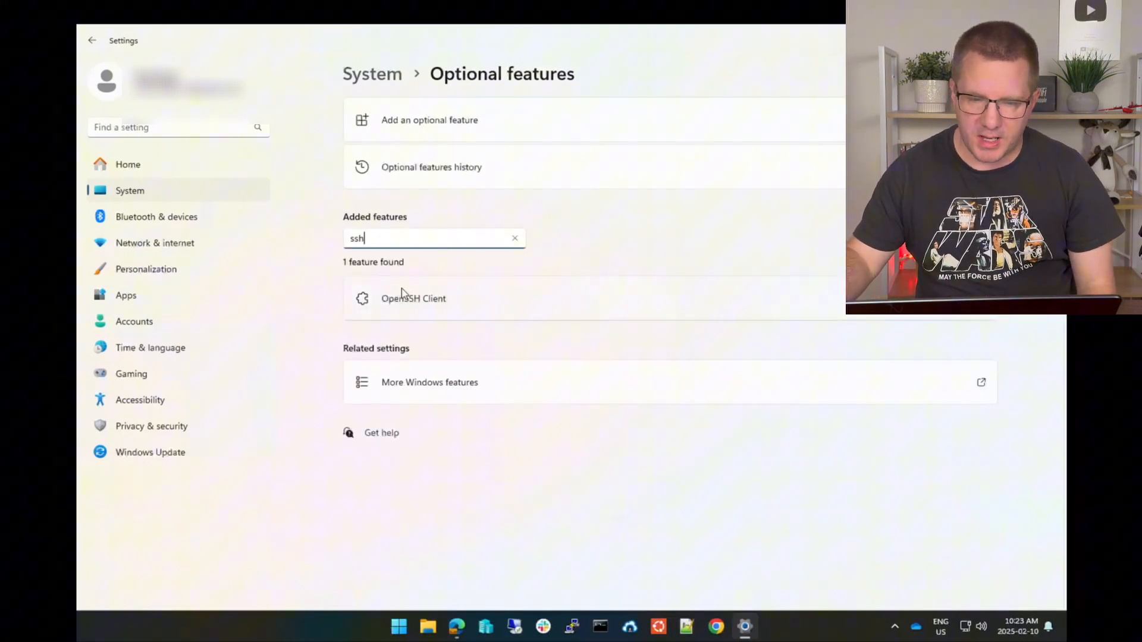
pyautogui.click(413, 298)
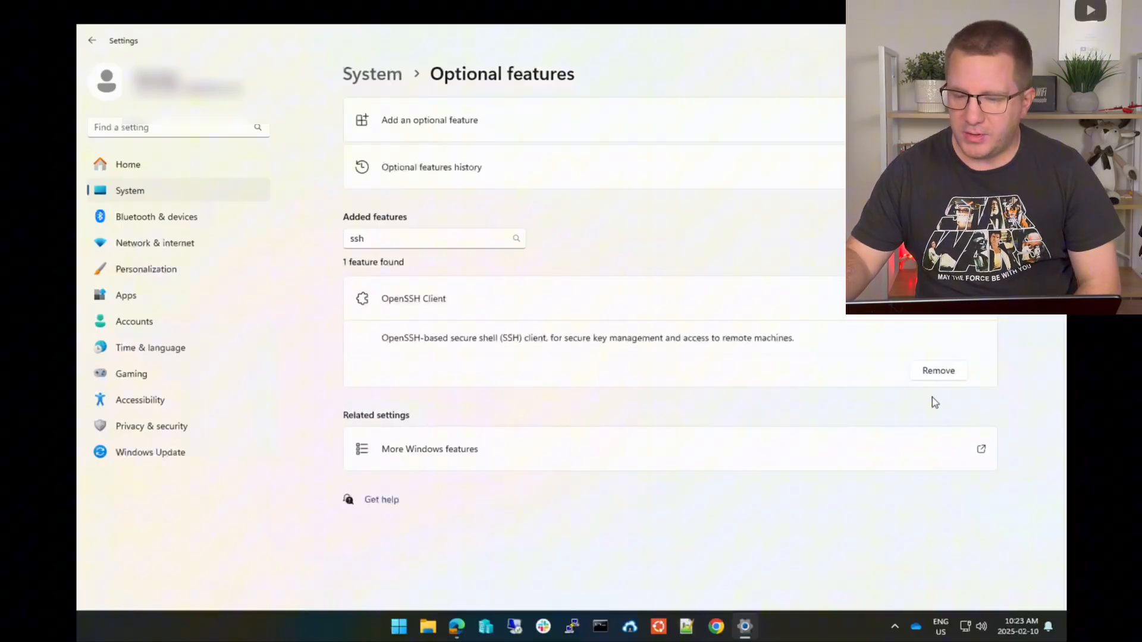
pyautogui.moveTo(558, 350)
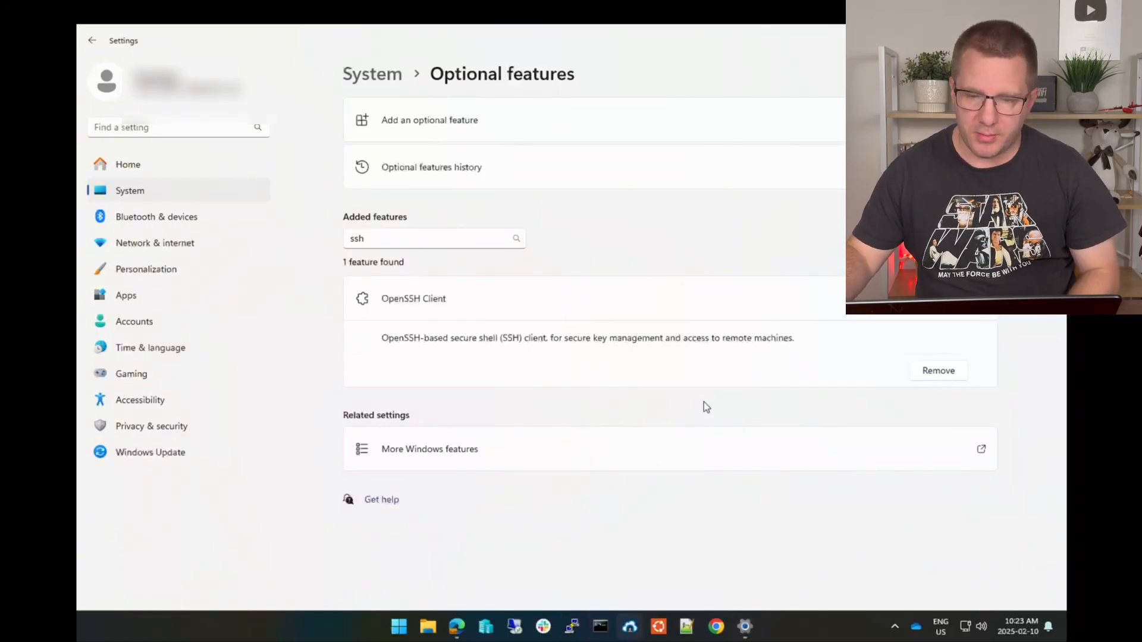
pyautogui.write('ss')
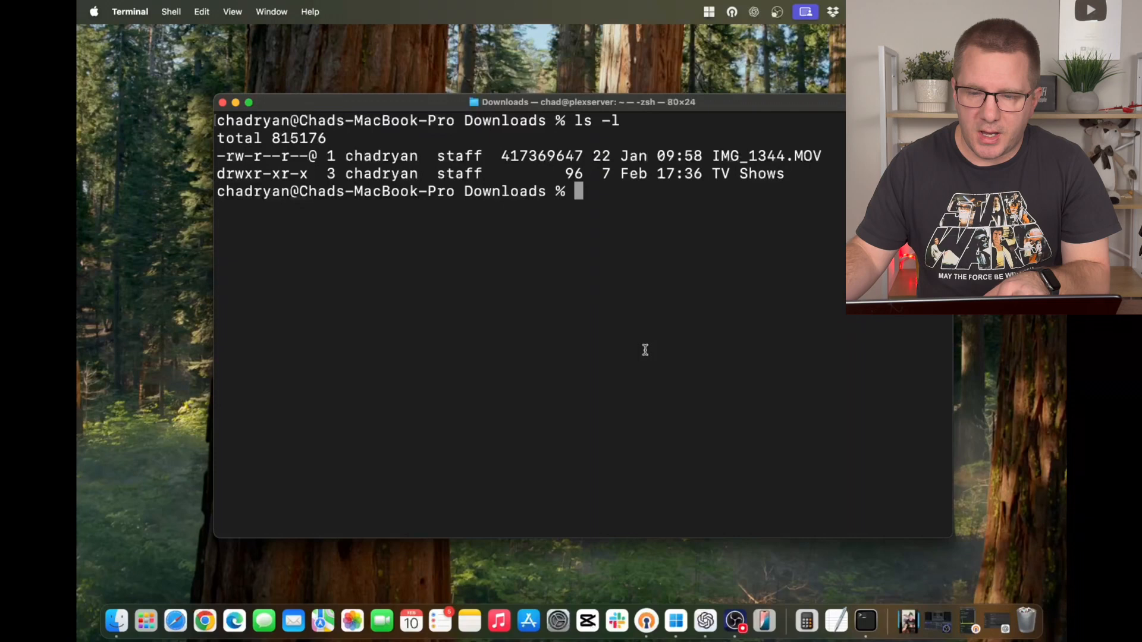
pyautogui.moveTo(736, 152)
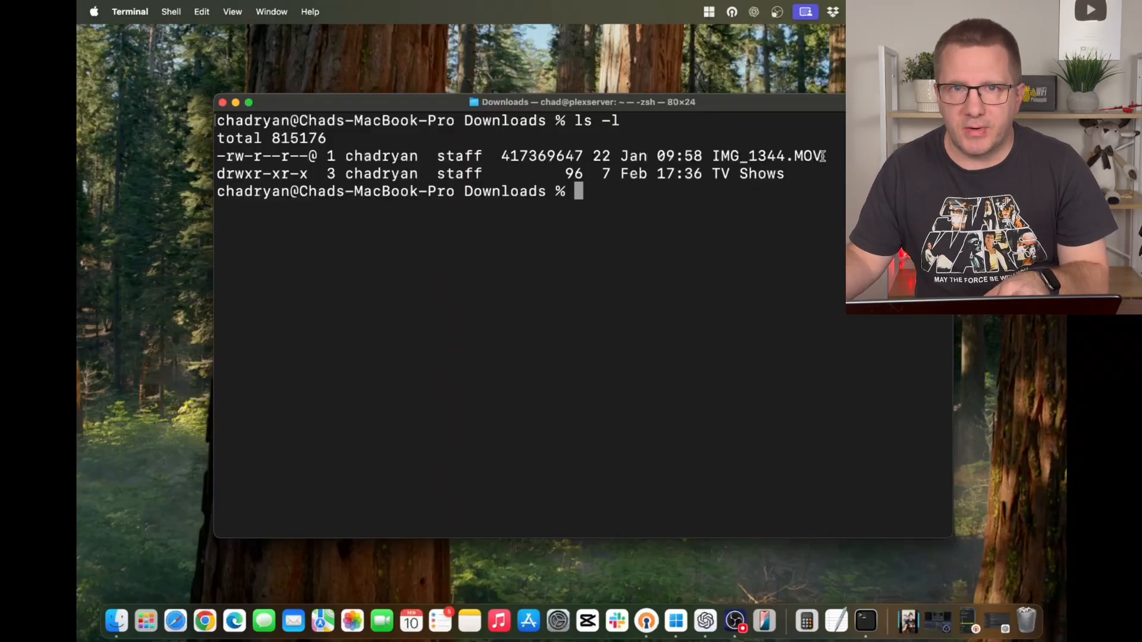
# Start typing a new command below the Downloads listing
pyautogui.write('s')
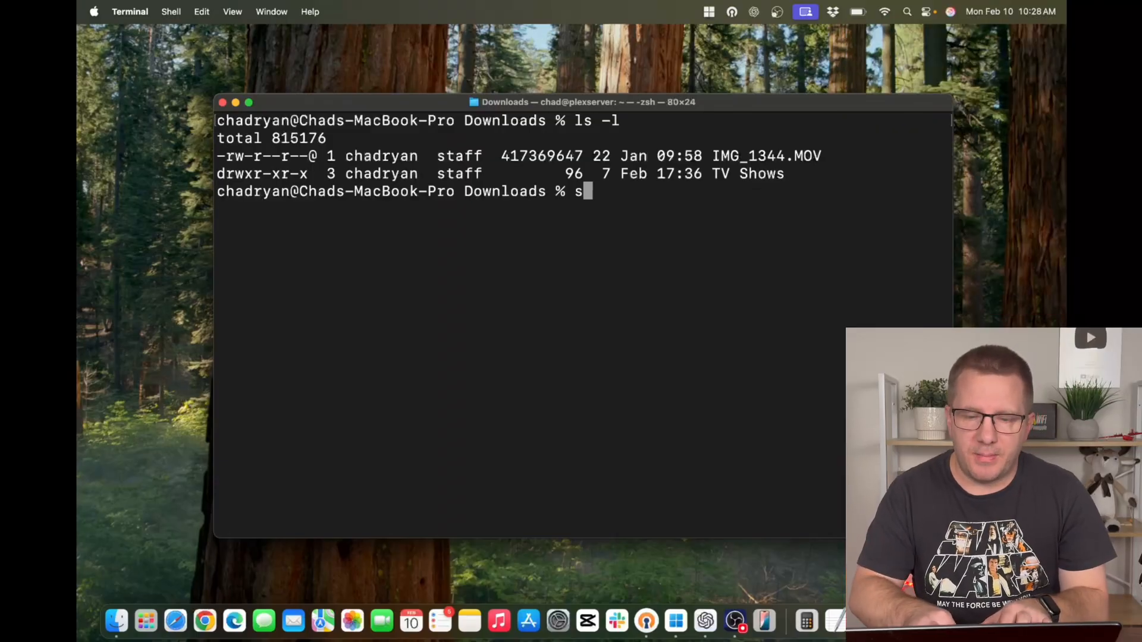
# Copy IMG_1344.MOV with scp to chad@plexserver:/home/chad/temp
pyautogui.write('cp')
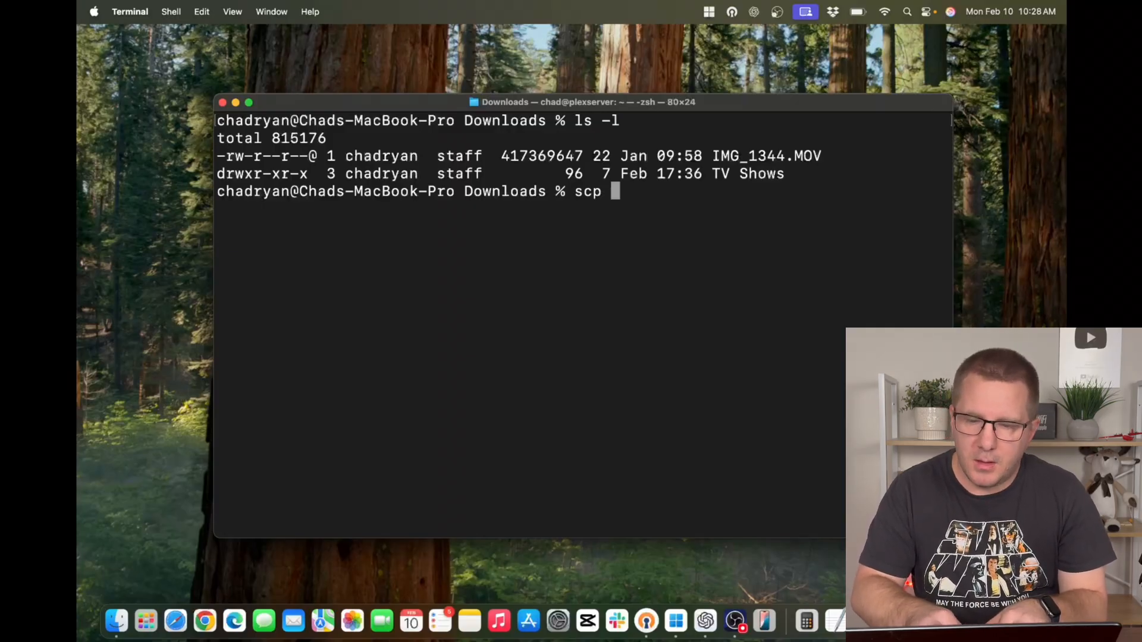
pyautogui.write('IM')
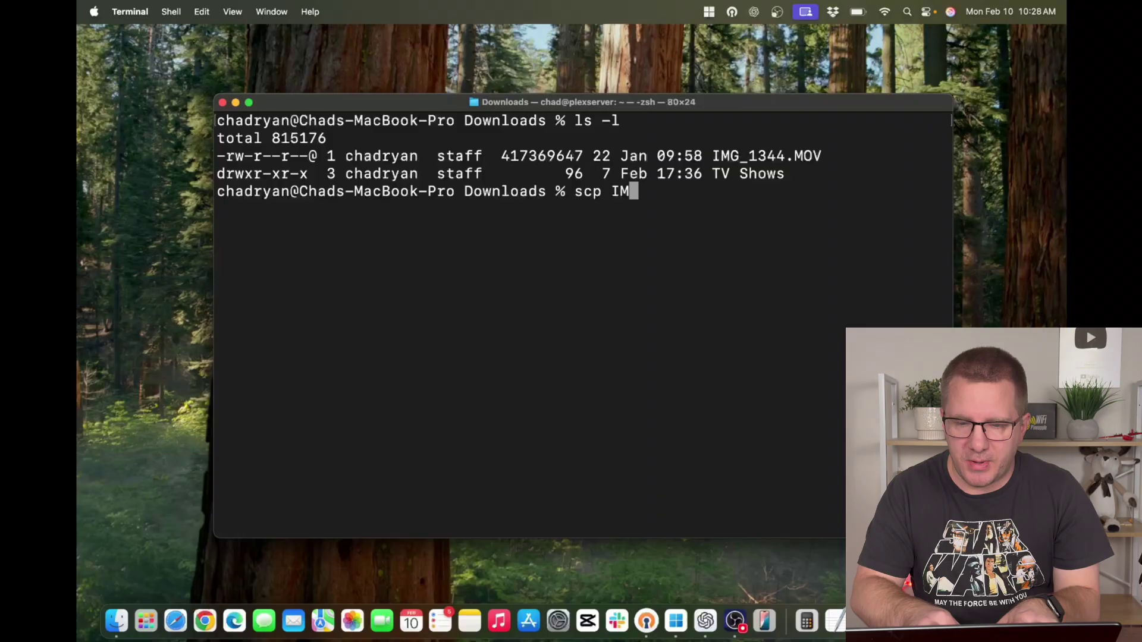
pyautogui.write('G_1344.MOV')
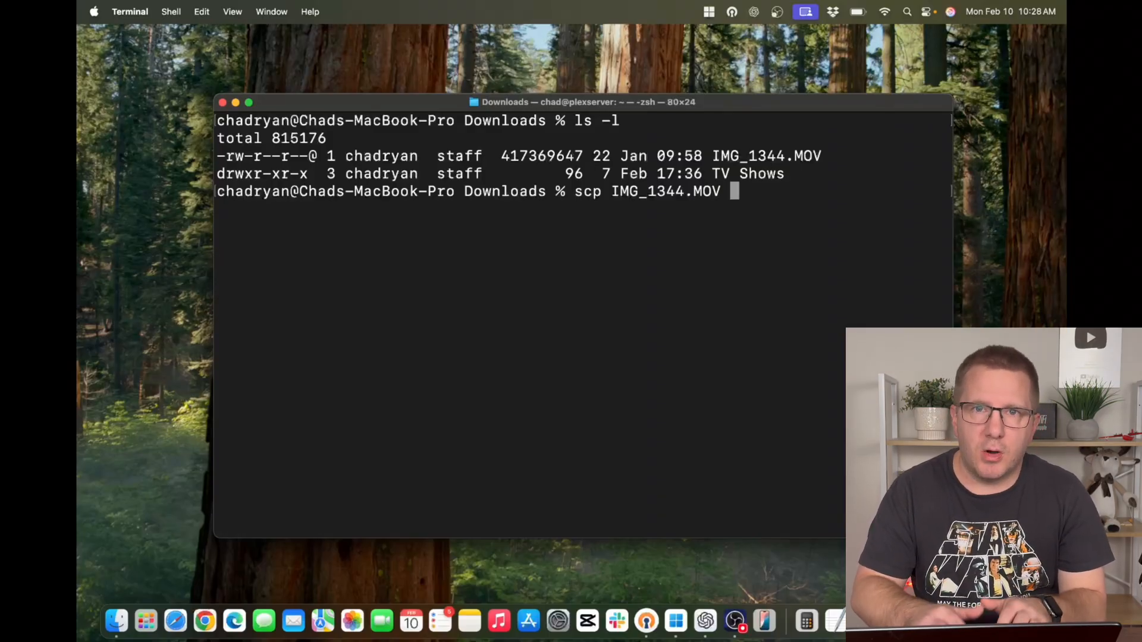
pyautogui.write('ch')
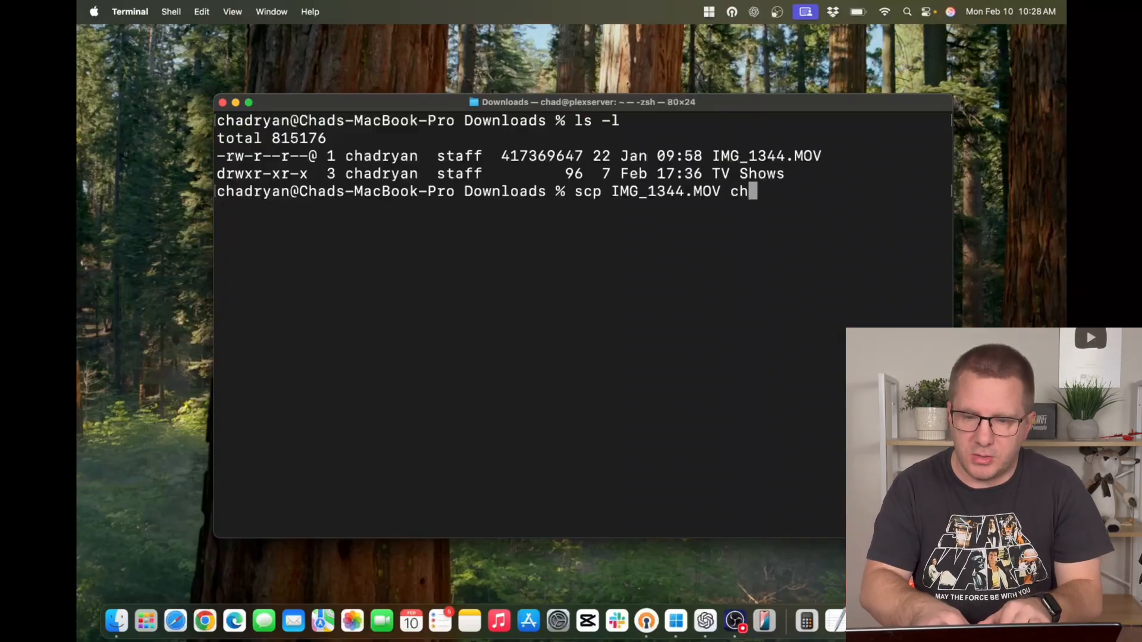
pyautogui.write('ad@plexs')
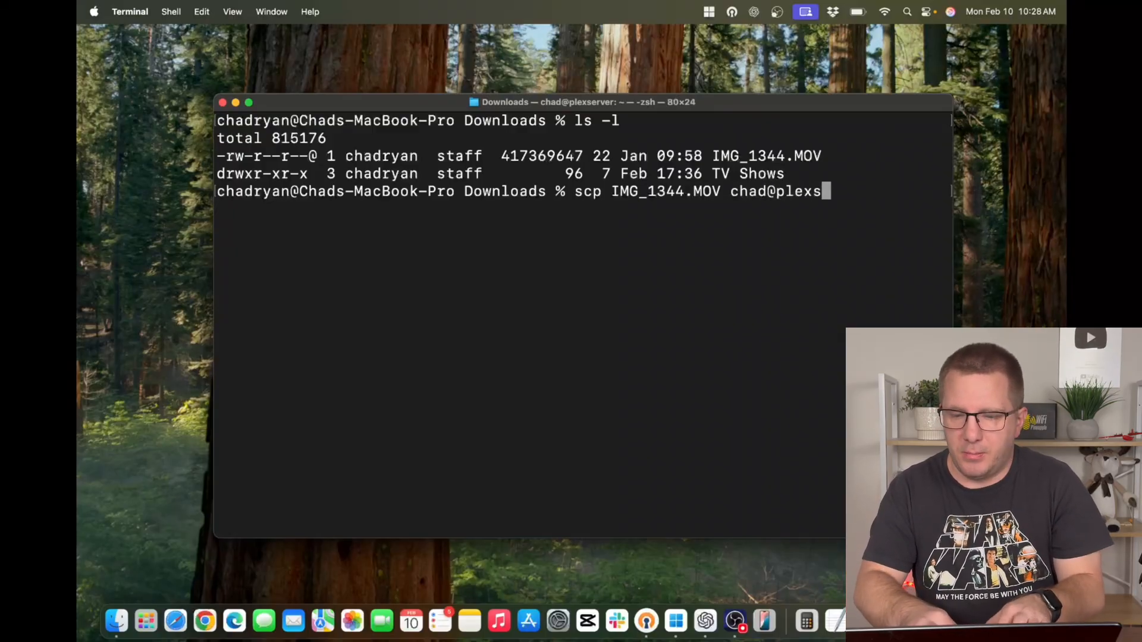
pyautogui.write('erver')
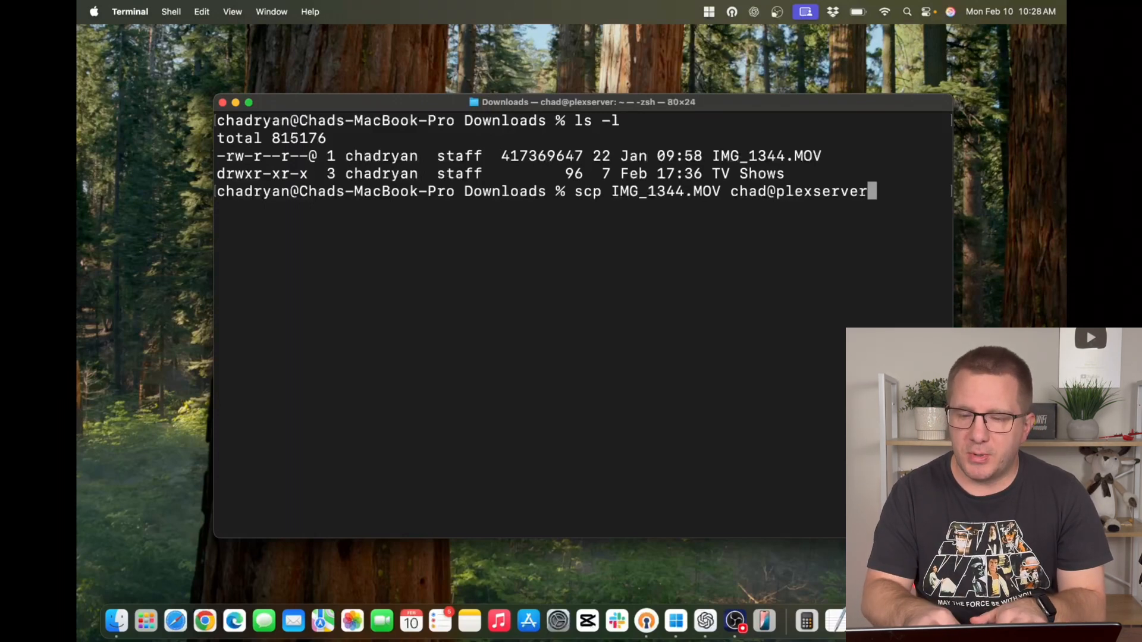
pyautogui.write(':/')
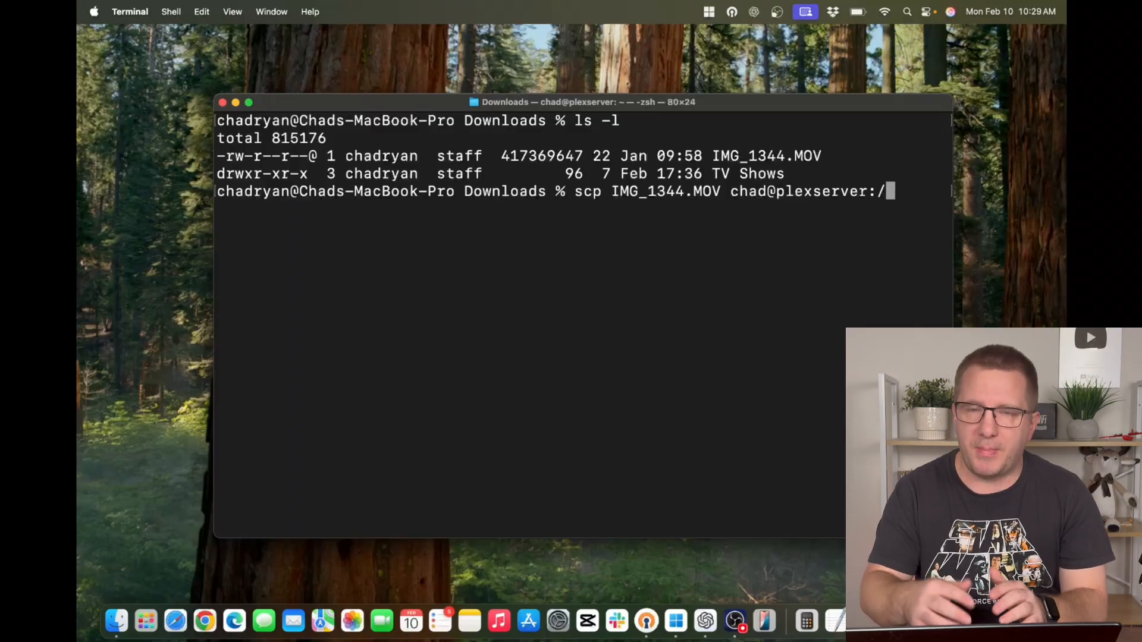
pyautogui.write('h')
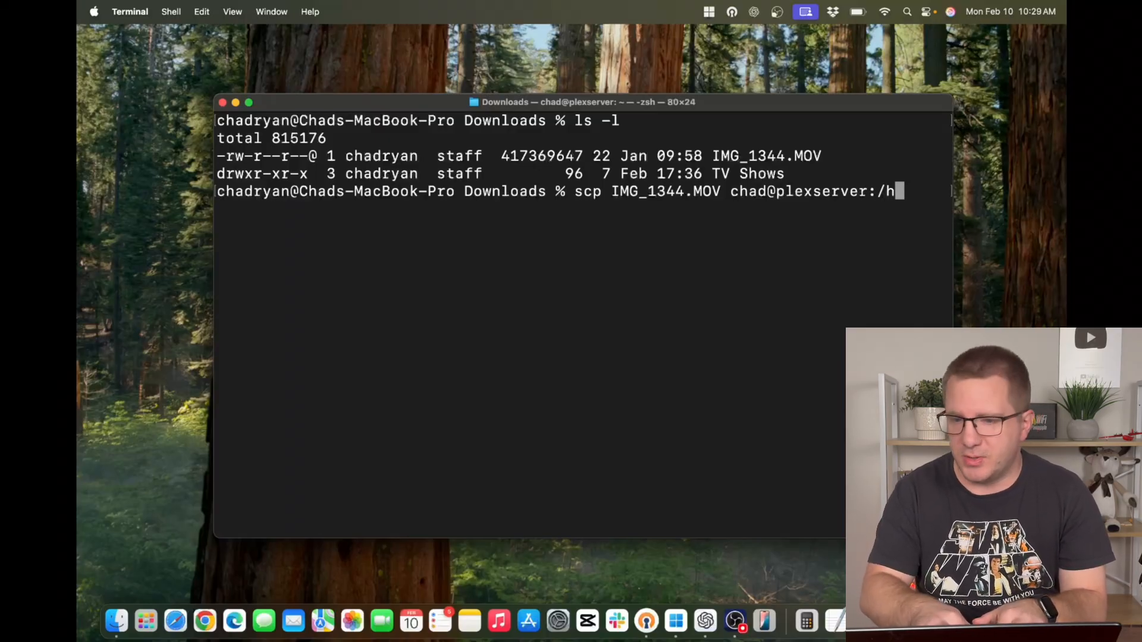
pyautogui.write('ome/chad/temp')
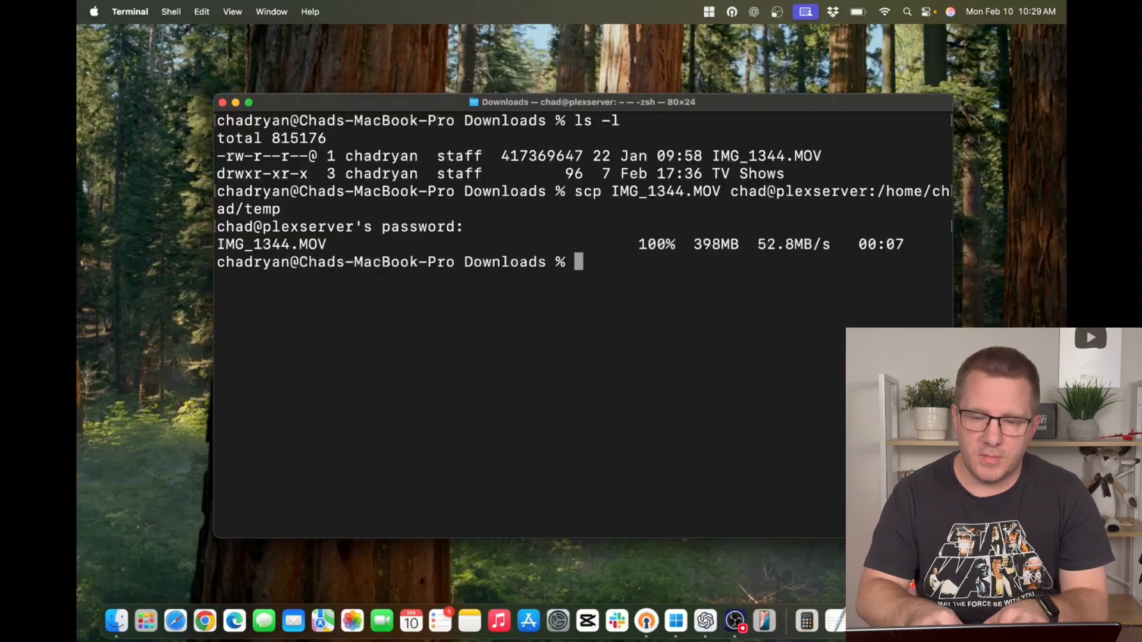
# SSH into chad@plexserver, cd into /home/chad's temp folder, and run ls -l
pyautogui.write('ssh chad@')
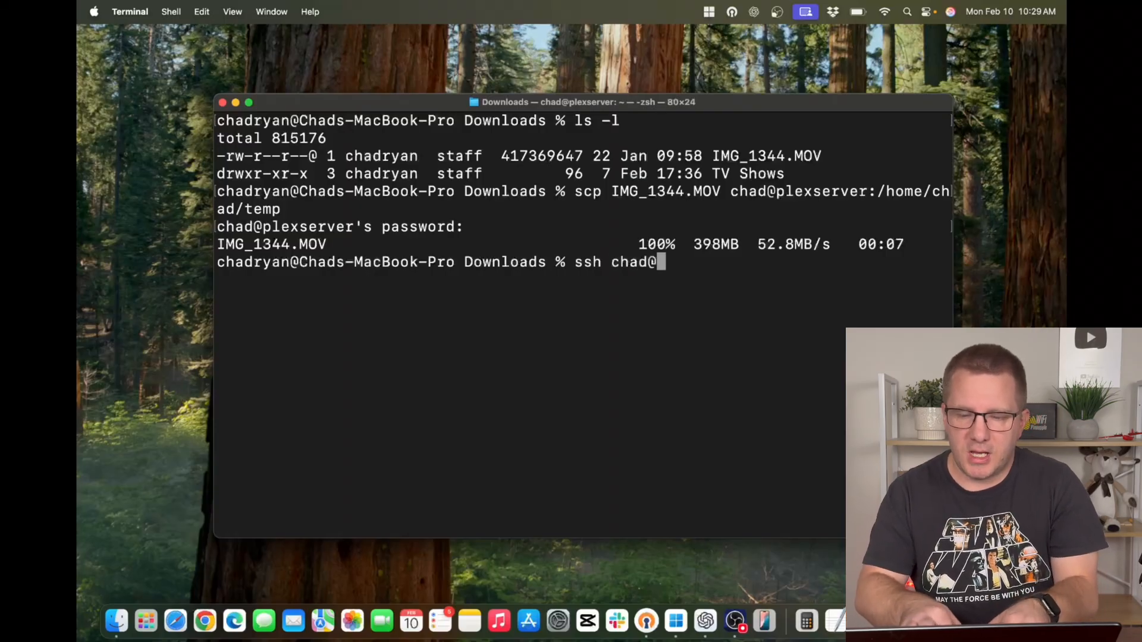
pyautogui.write('plexserver')
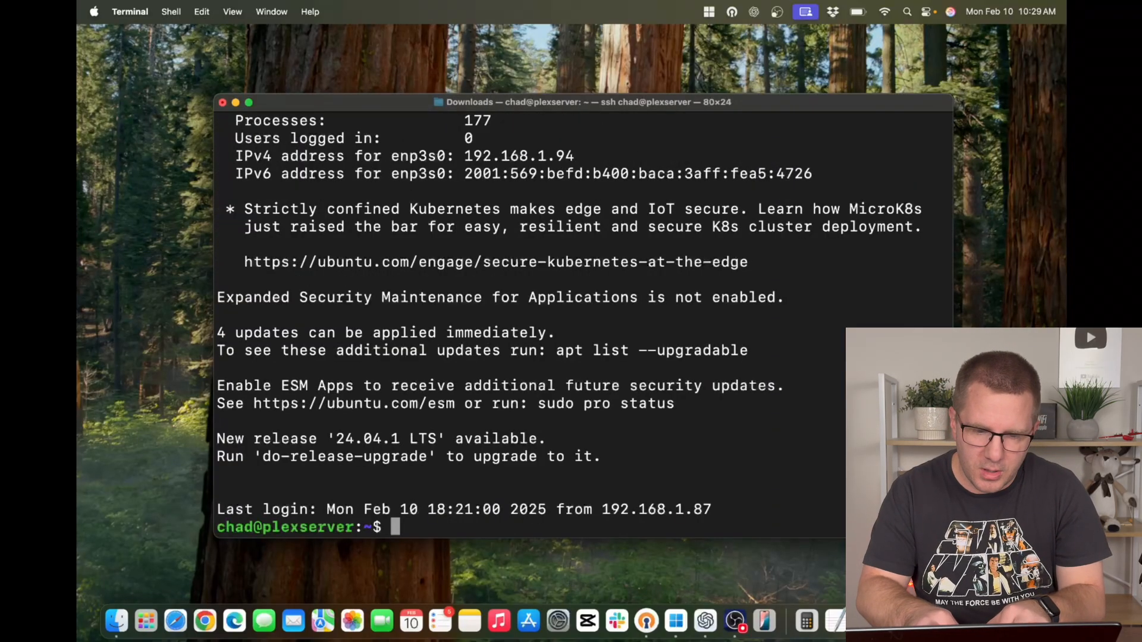
pyautogui.write('cd /home/chad/temp')
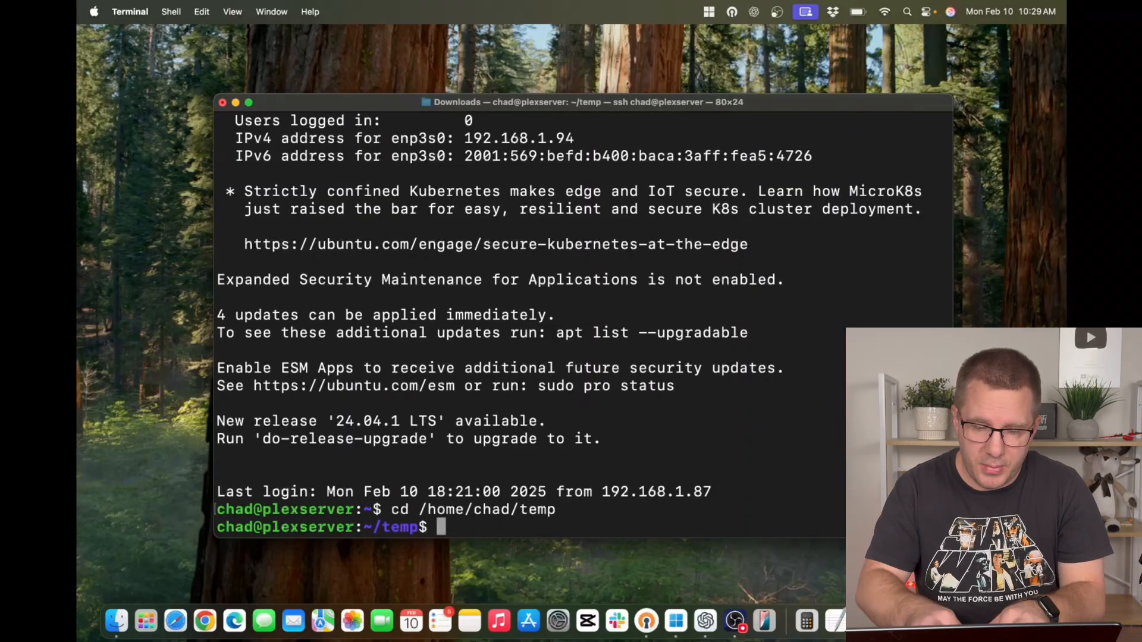
pyautogui.write('ls -l')
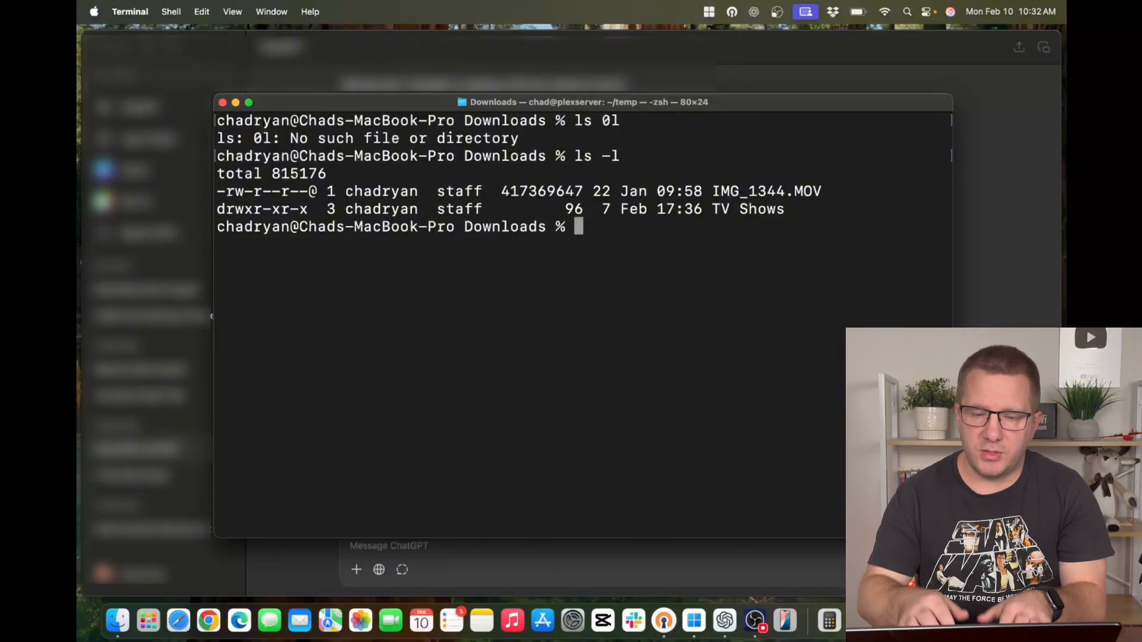
# Type 'scp -r TV\ Shows/ chad@plexserver:/home/' without running it yet
pyautogui.write('scp -r')
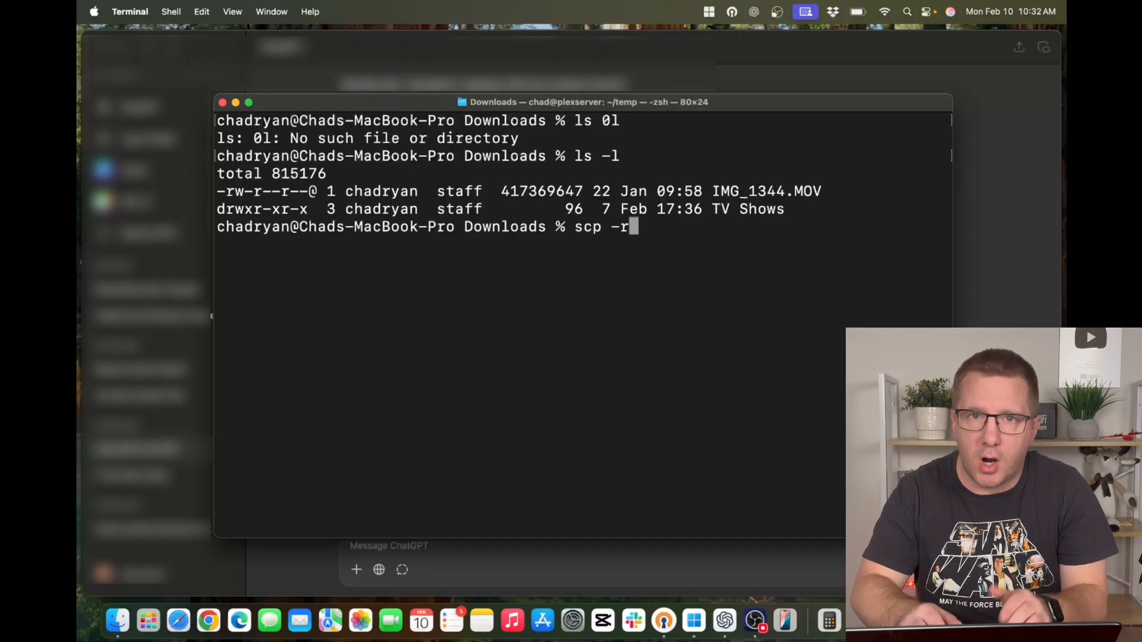
pyautogui.write('TV\\ Shows/')
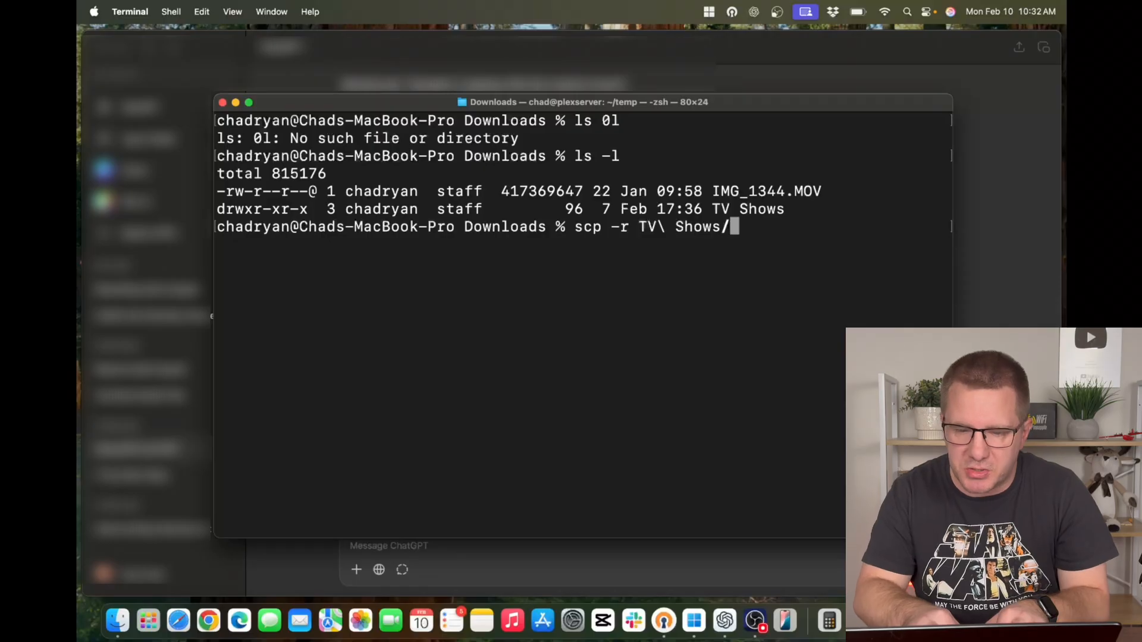
pyautogui.write('chad')
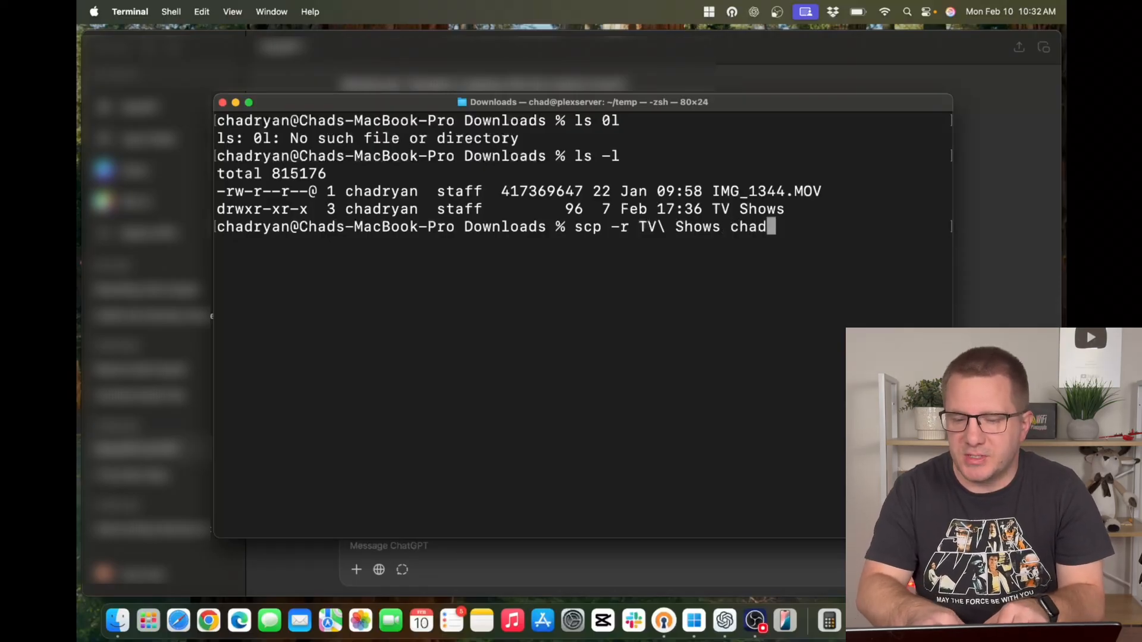
pyautogui.write('@plexserver')
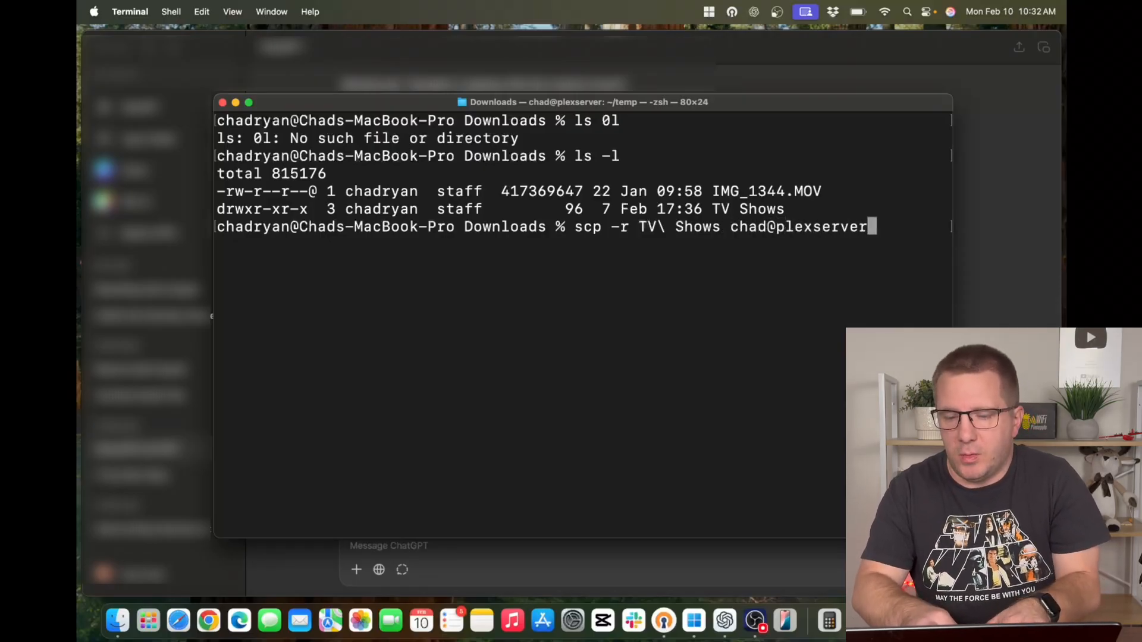
pyautogui.write(':')
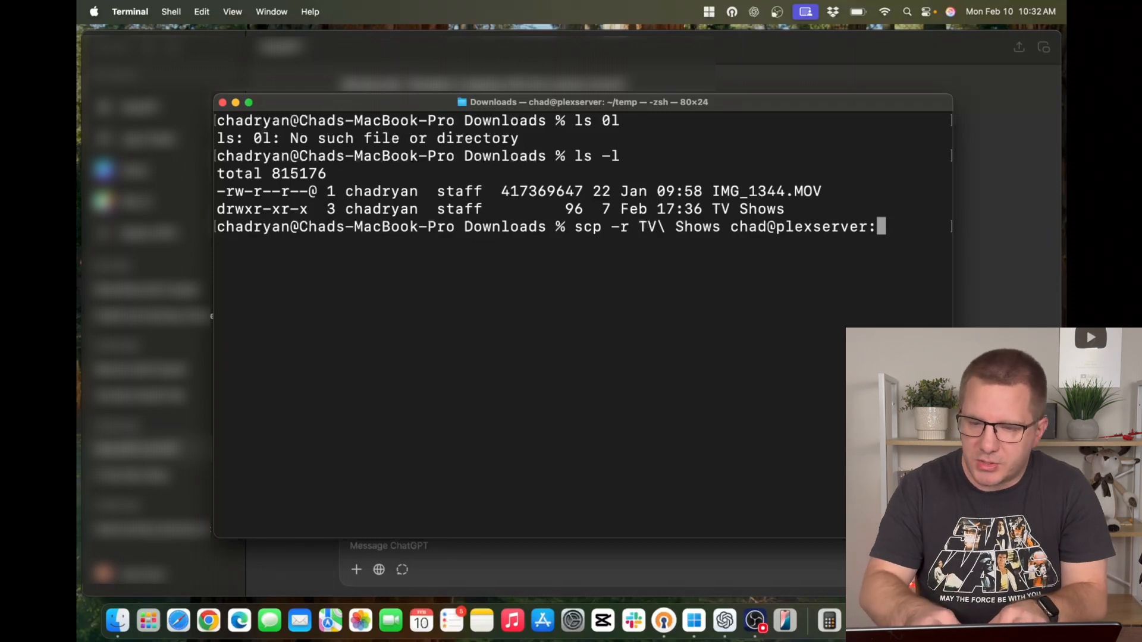
pyautogui.write('/')
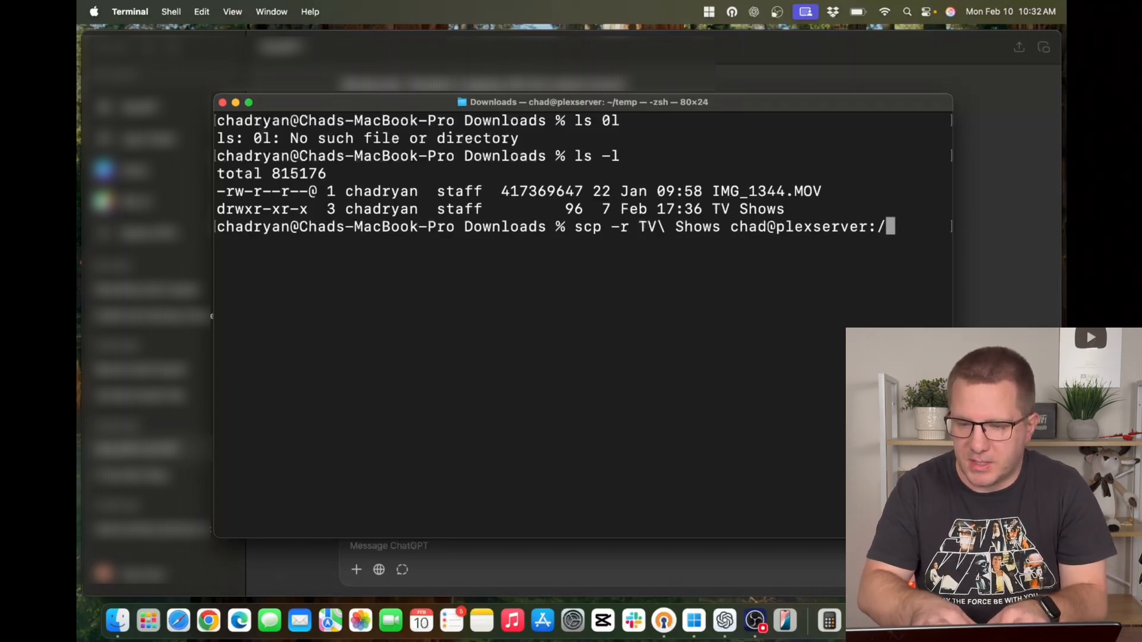
pyautogui.write('home/')
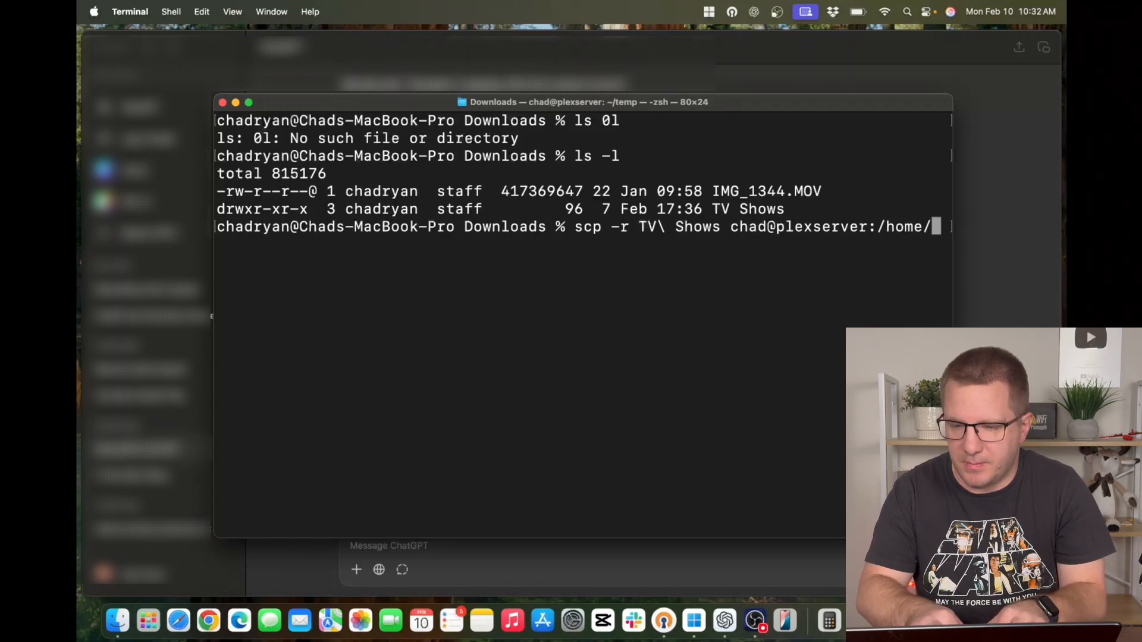